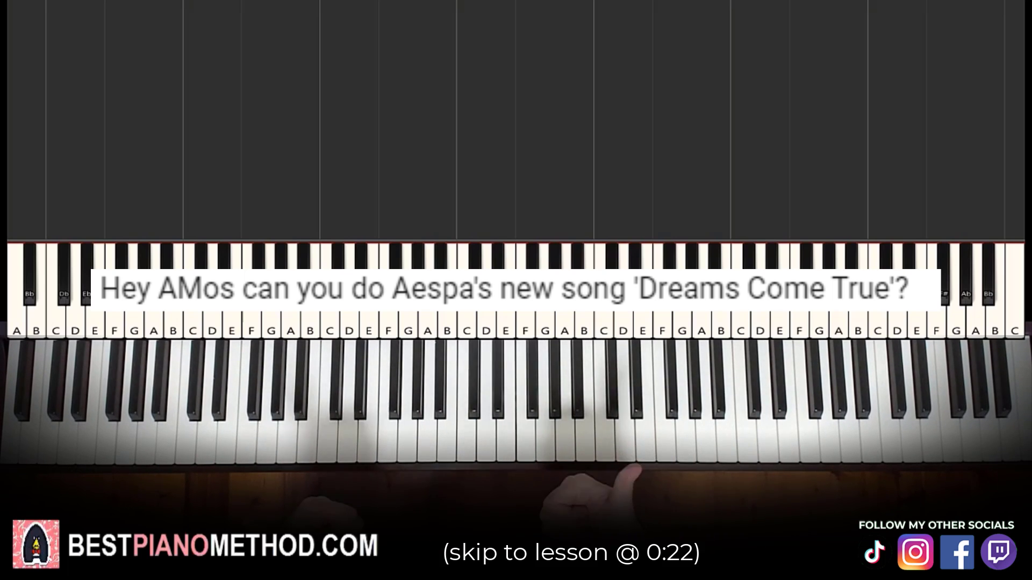
Show the viewer comment asking for a piano tutorial on Aespa's 'Dreams Come True' above the keyboard.
type("Can I suggest you to make a piano tutorial on SONG")
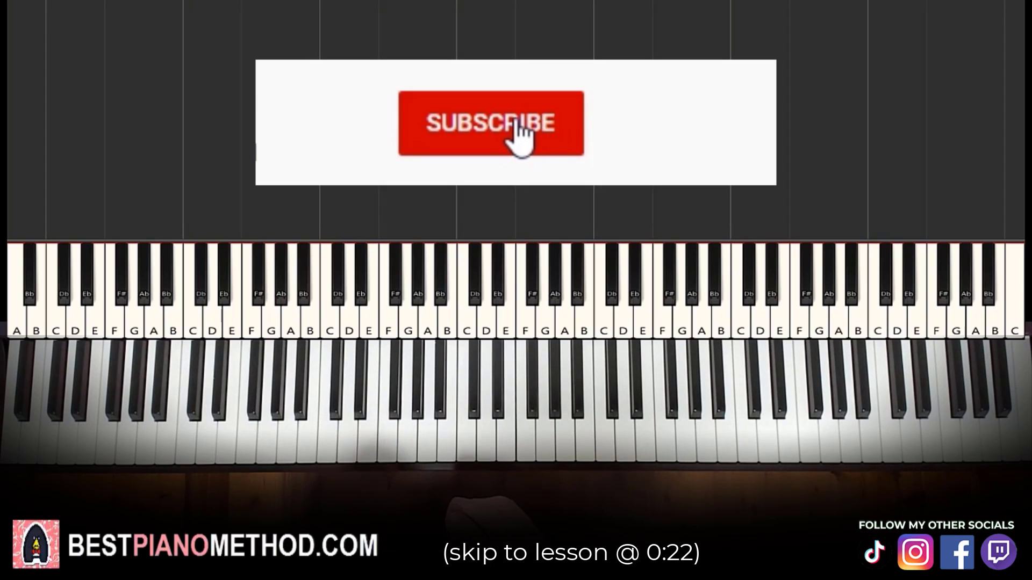
Turn the SUBSCRIBE button to SUBSCRIBED in the overlay animation above the keyboard.
left_click(490, 122)
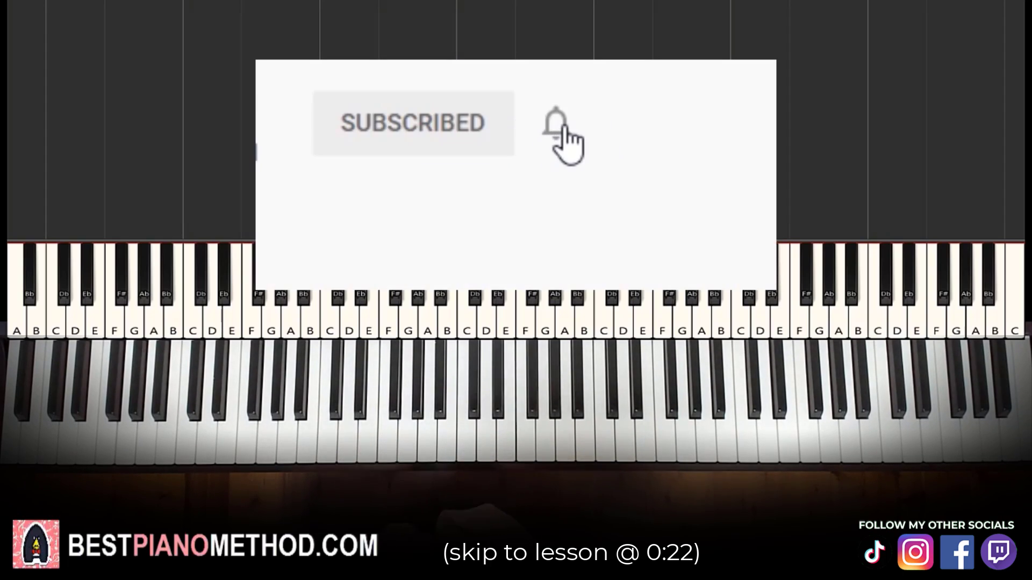